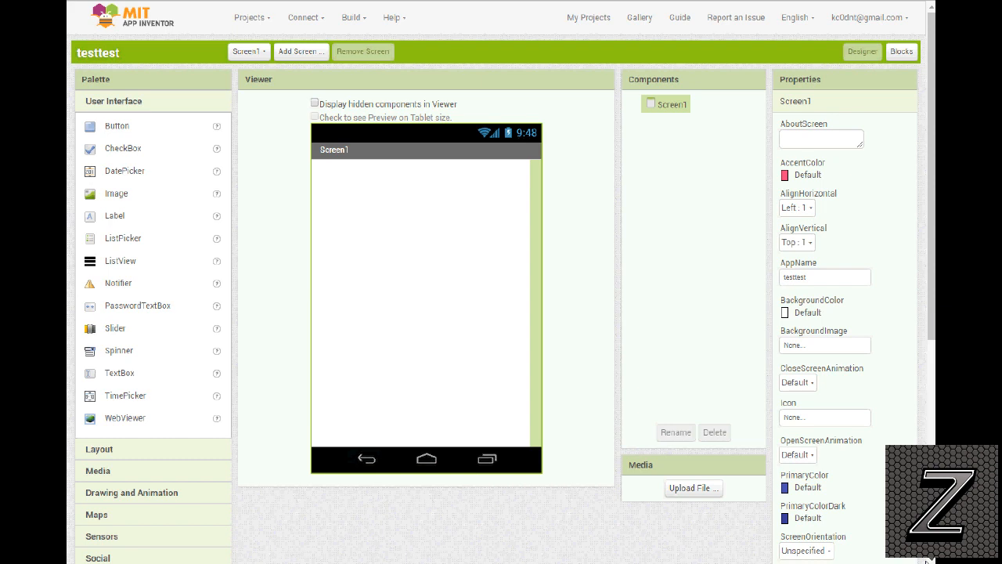
mouse_move(580, 457)
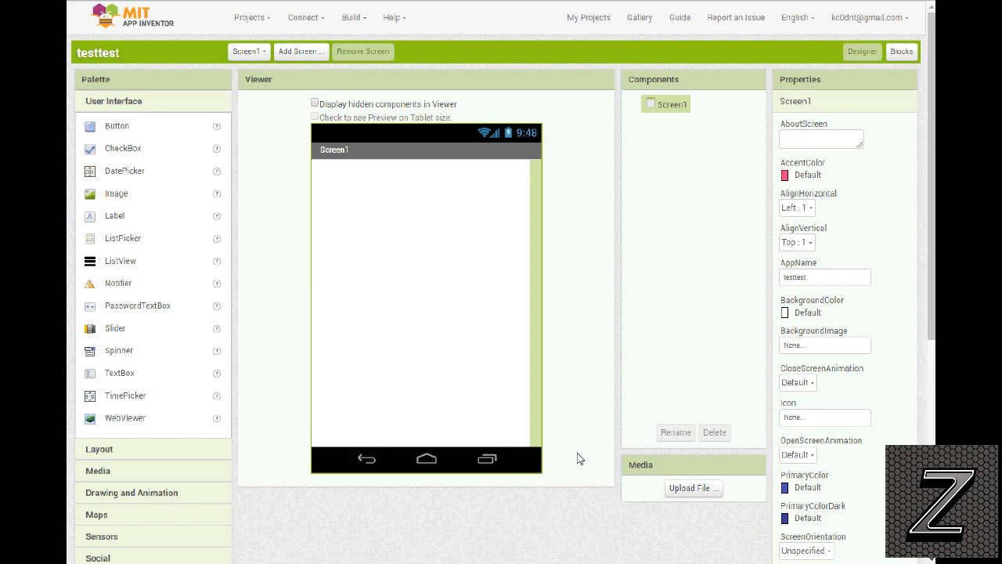
mouse_move(155, 10)
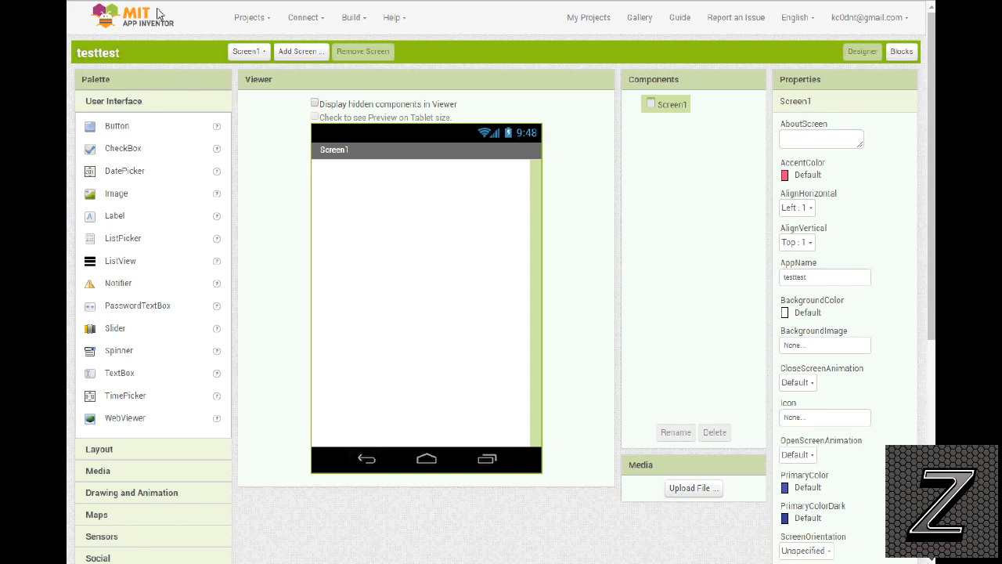
mouse_move(200, 285)
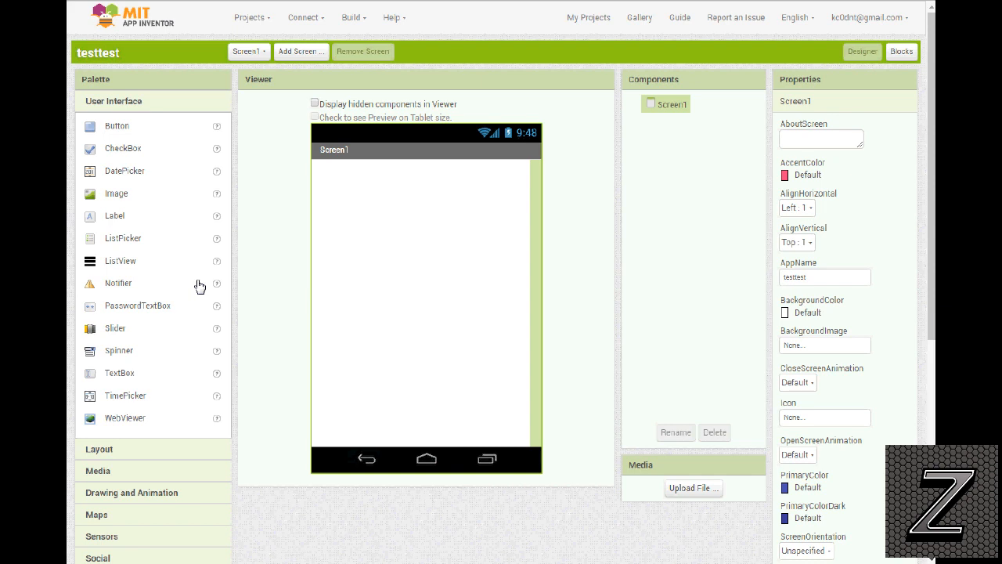
mouse_move(205, 281)
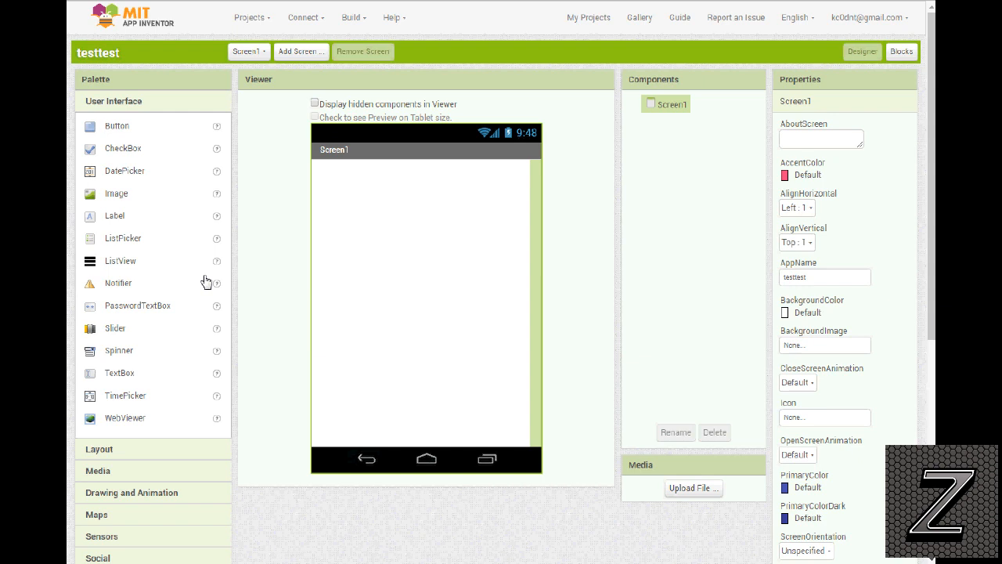
mouse_move(260, 181)
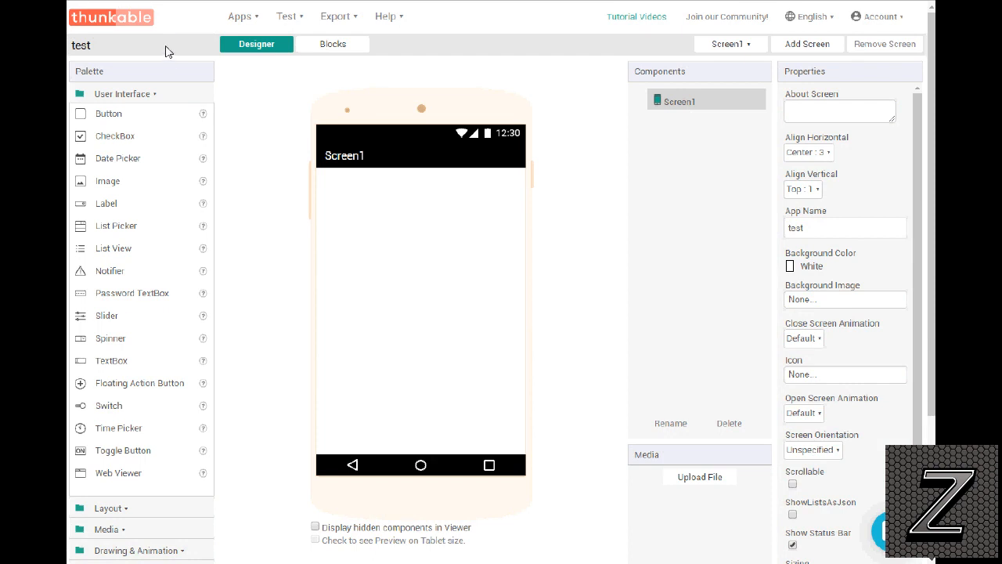
mouse_move(151, 30)
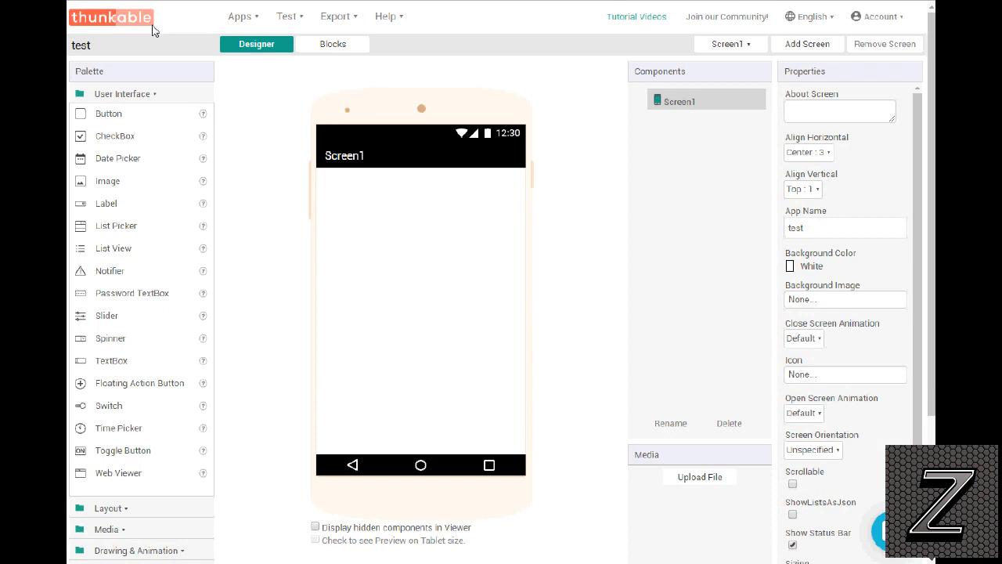
mouse_move(307, 95)
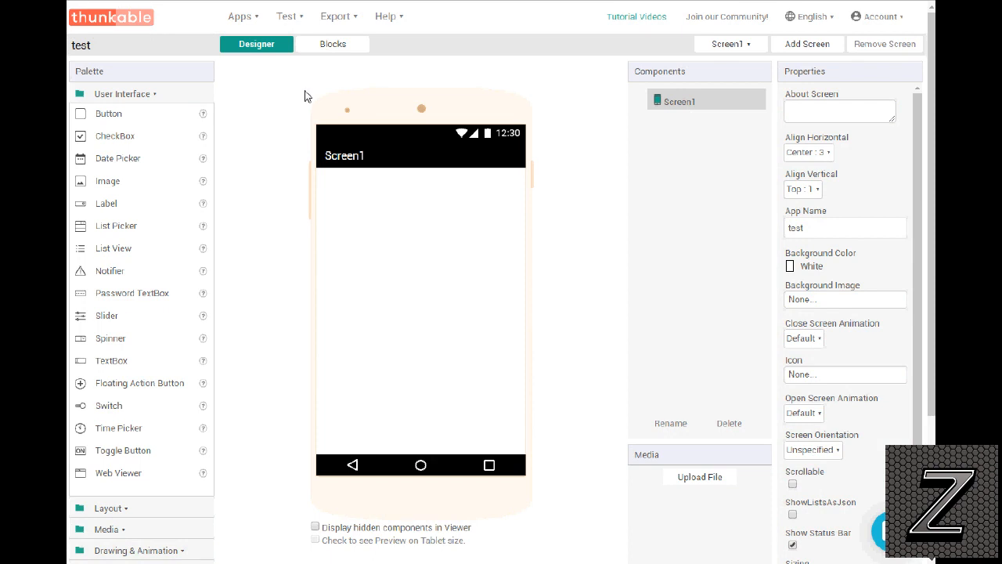
mouse_move(293, 97)
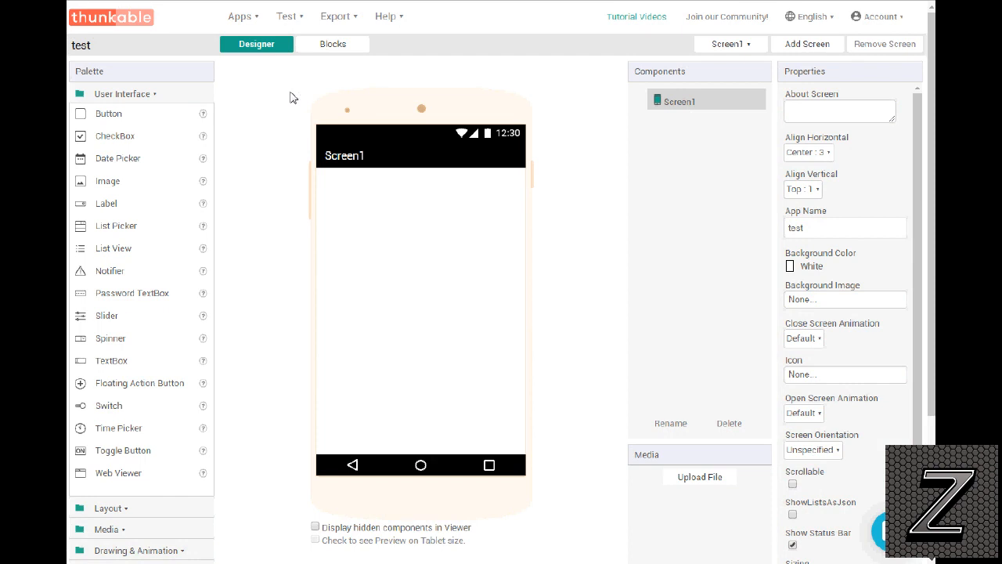
mouse_move(426, 227)
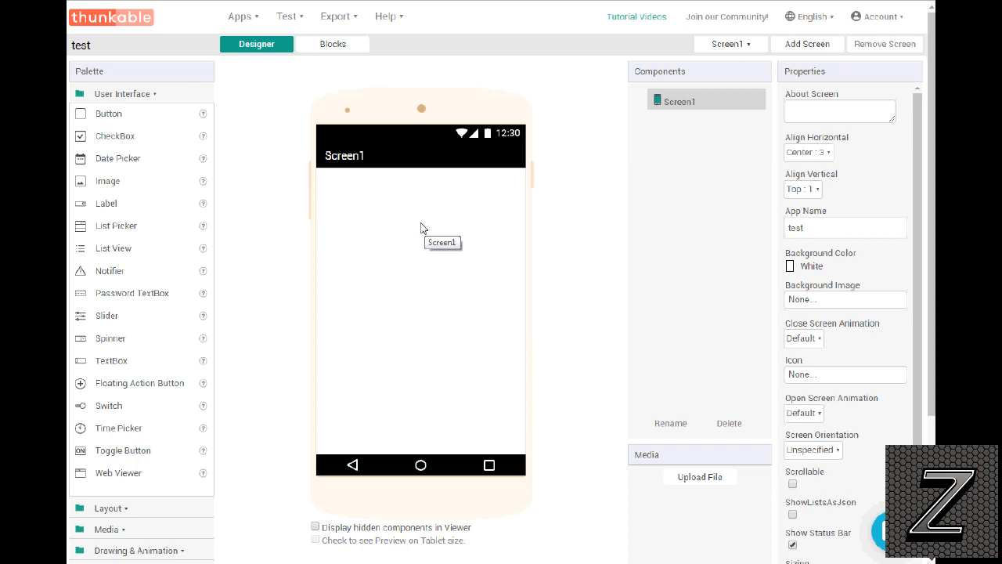
mouse_move(265, 210)
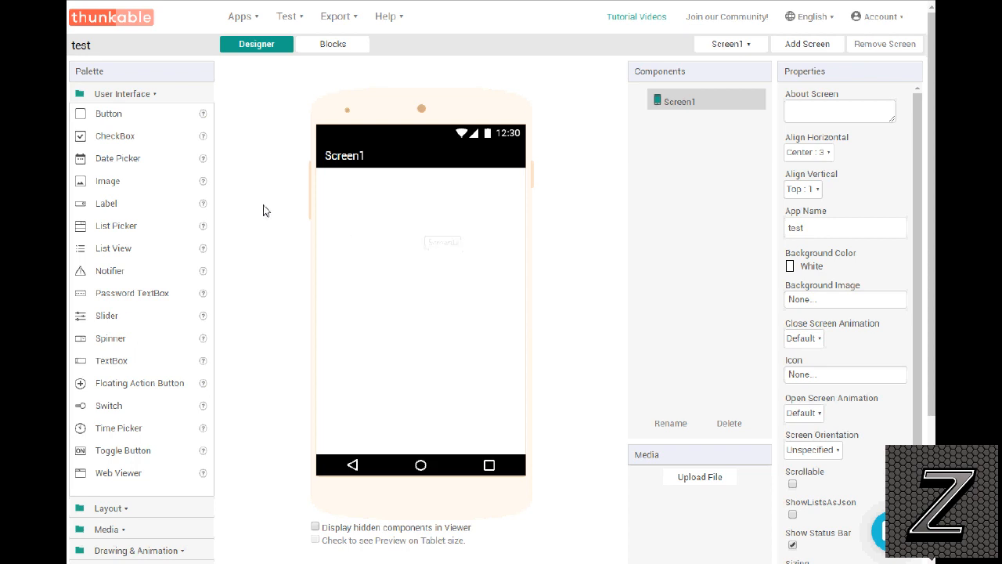
mouse_move(178, 179)
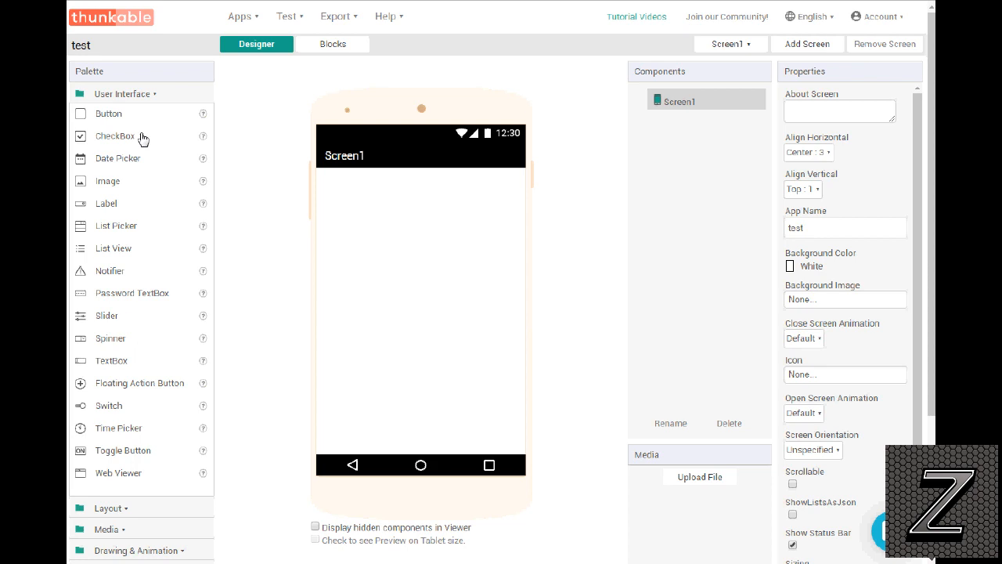
mouse_move(131, 159)
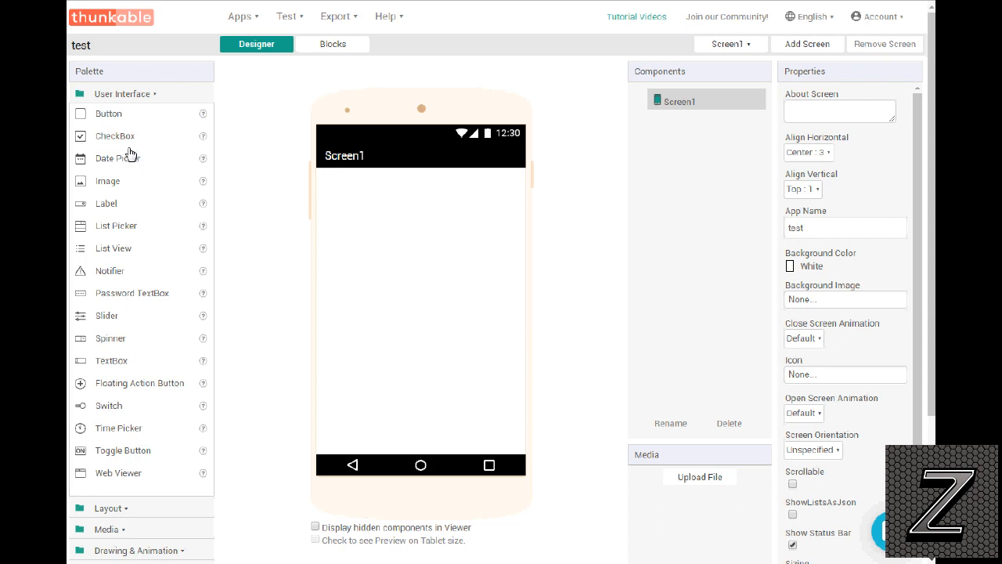
mouse_move(160, 478)
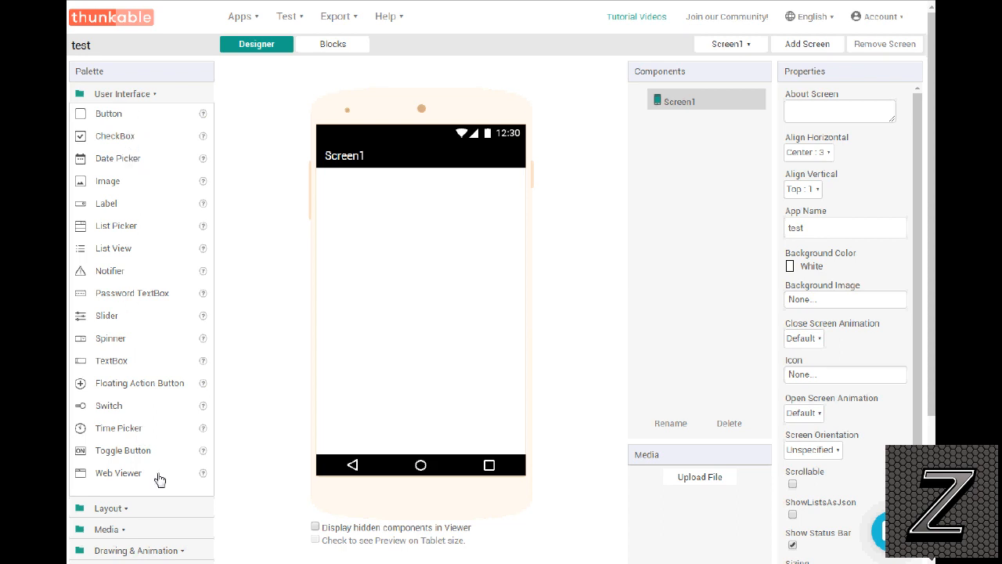
mouse_move(263, 448)
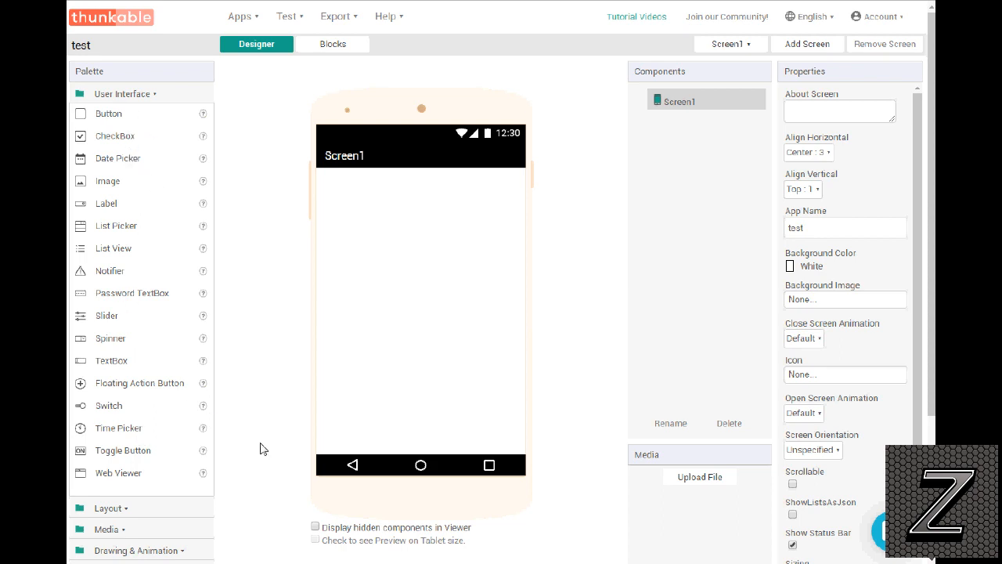
Step: Place an AdMob Banner from the Experimental palette onto Screen1, ad unit ID left blank
scroll("down", 3)
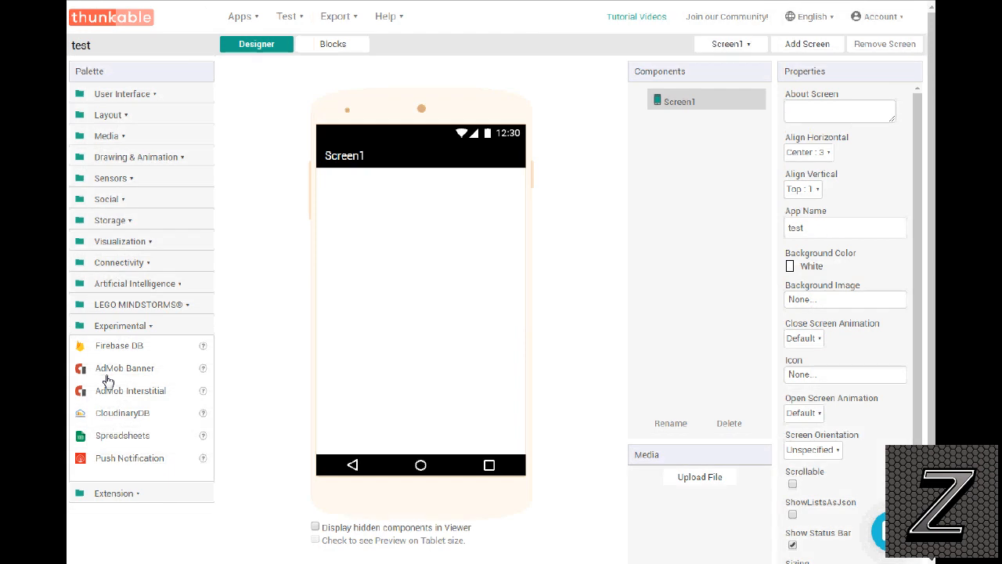
mouse_move(107, 376)
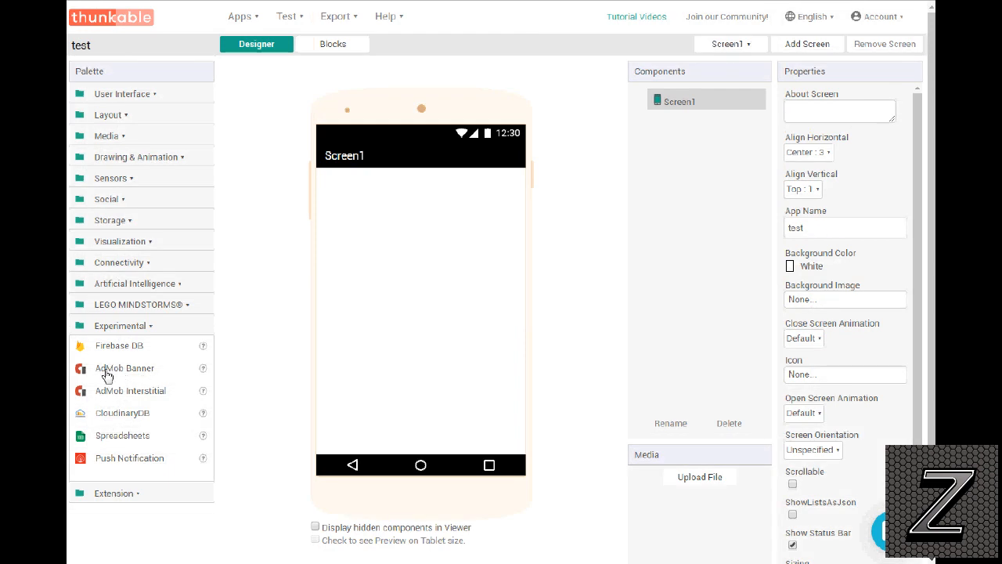
mouse_move(116, 395)
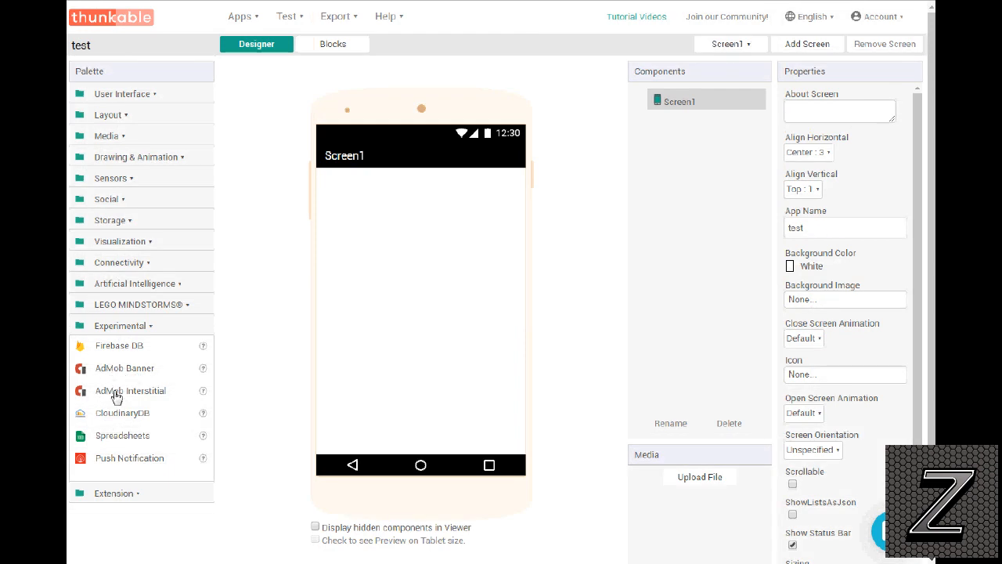
mouse_move(129, 394)
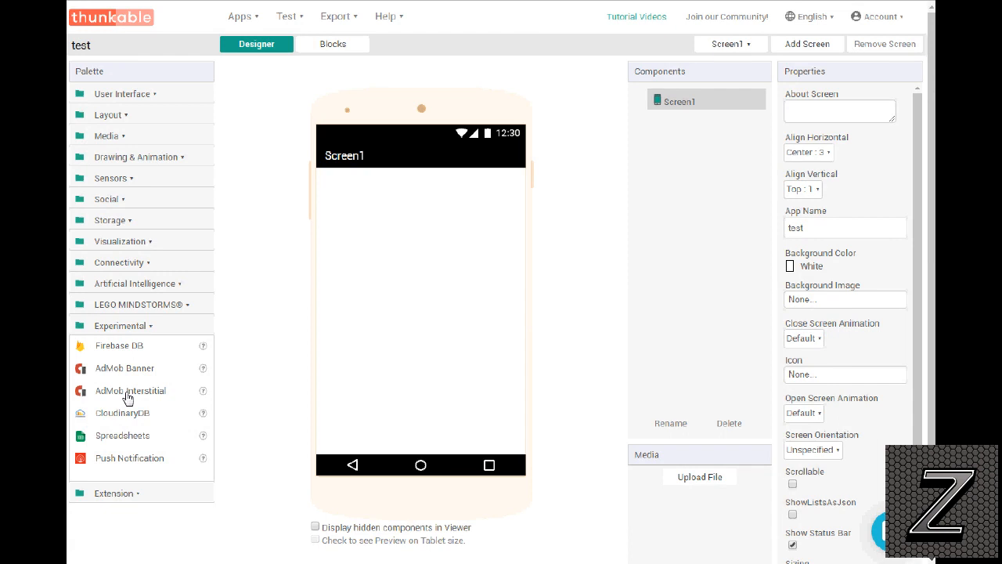
mouse_move(158, 399)
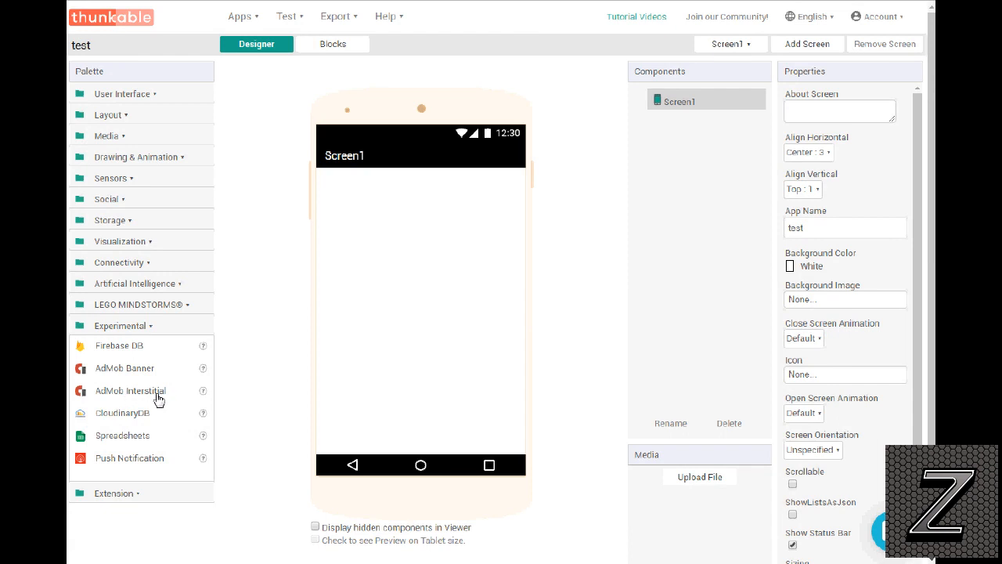
mouse_move(148, 392)
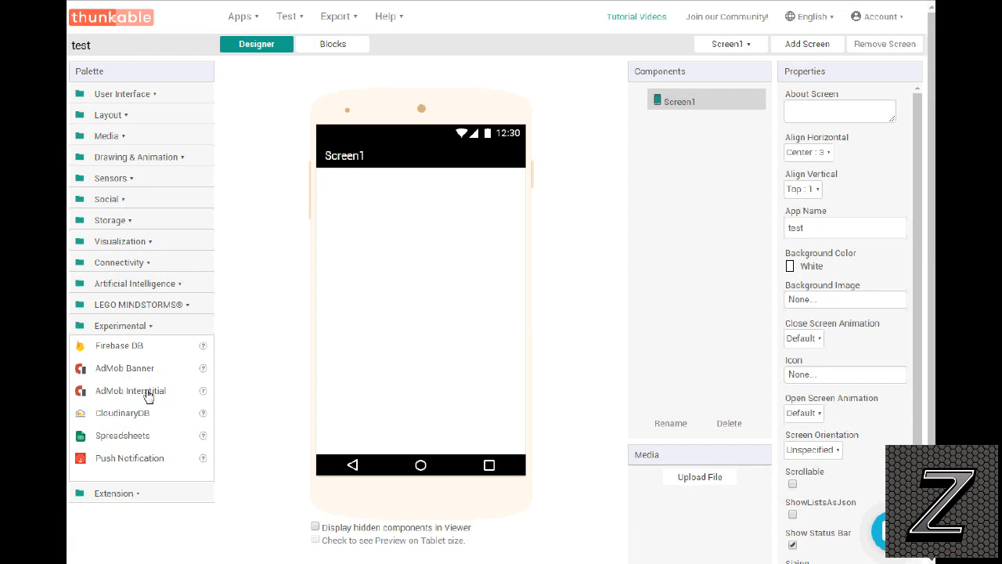
mouse_move(379, 235)
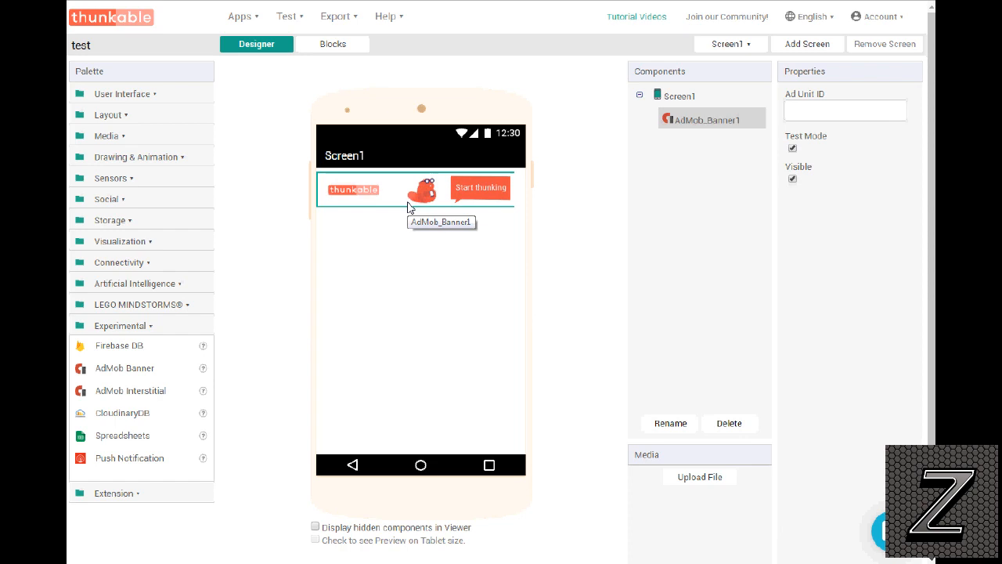
mouse_move(404, 204)
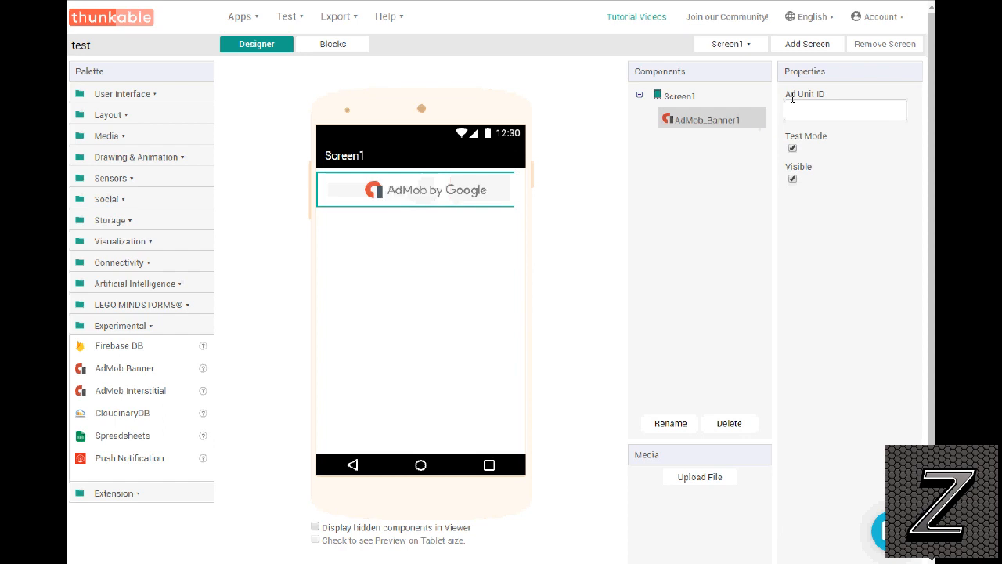
mouse_move(759, 126)
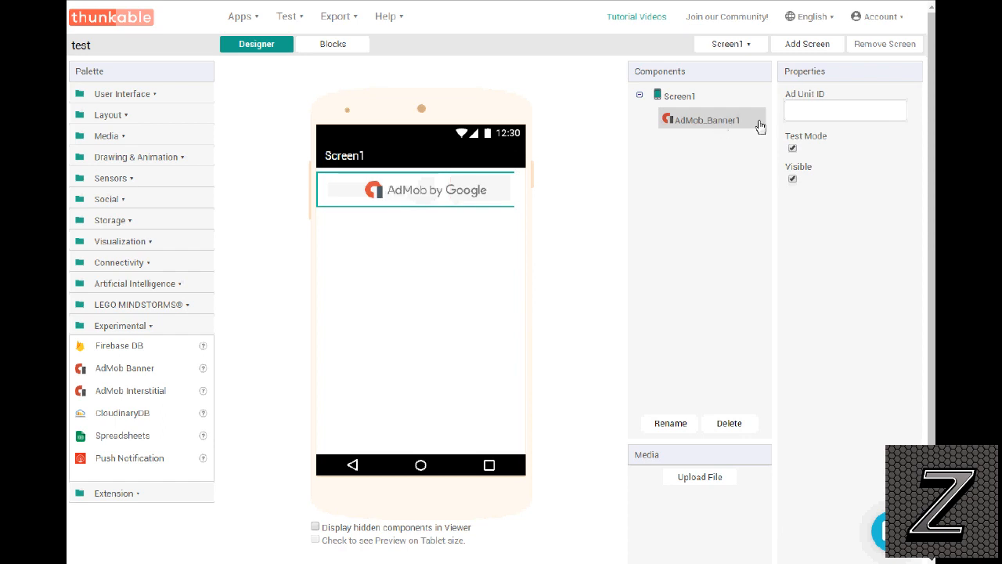
left_click(846, 109)
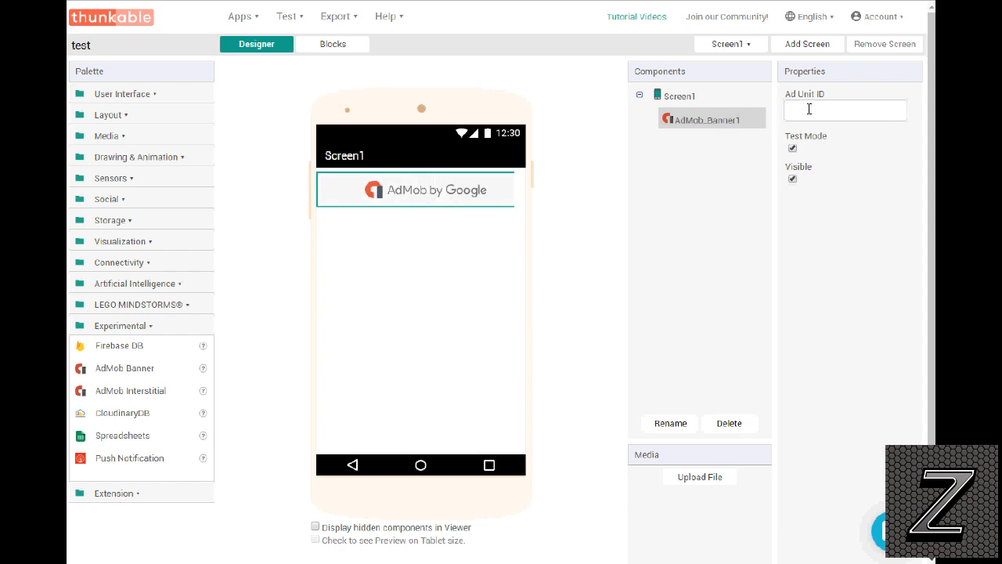
mouse_move(896, 114)
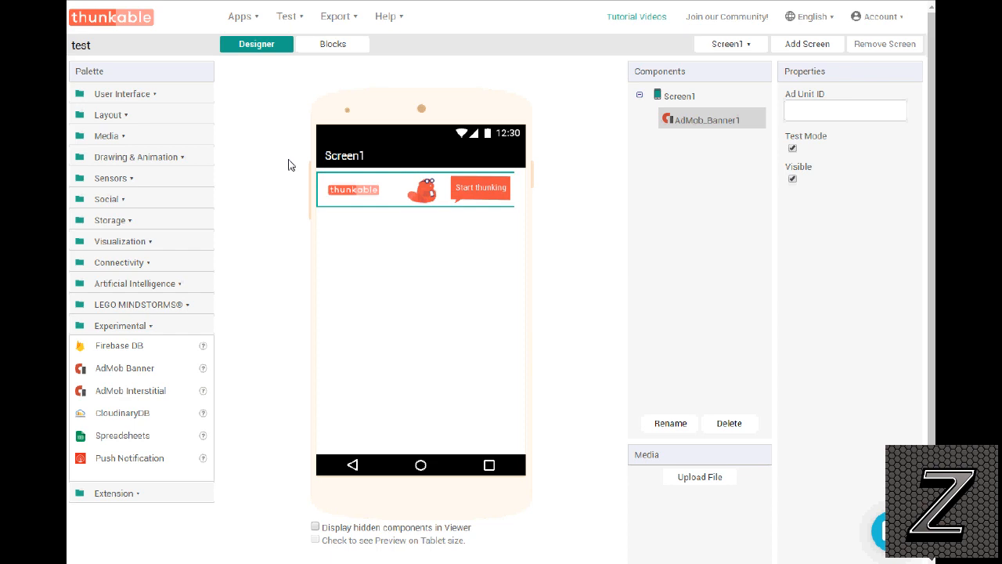
mouse_move(631, 150)
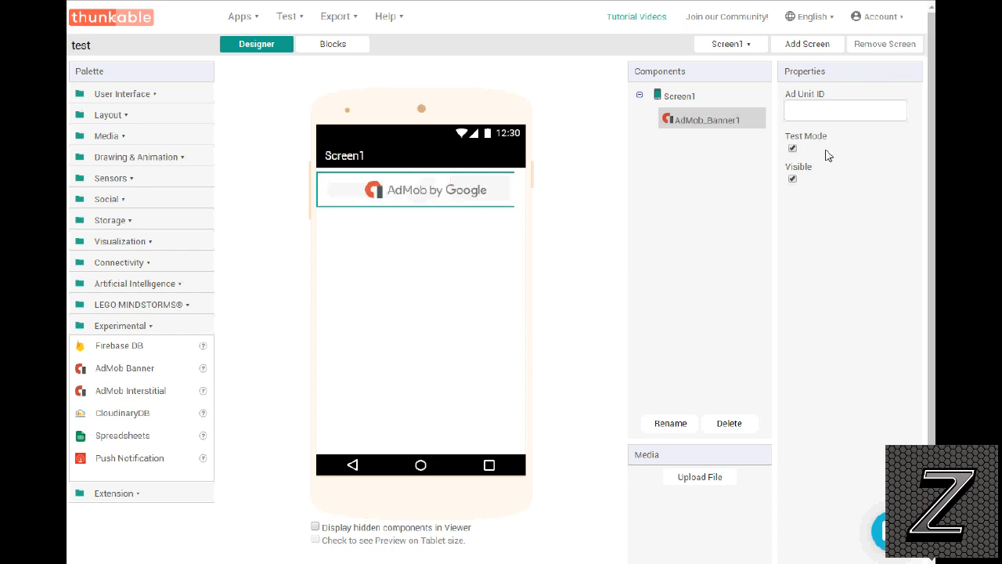
Step: Uncheck Test Mode for AdMob_Banner1 in the Properties panel
left_click(792, 147)
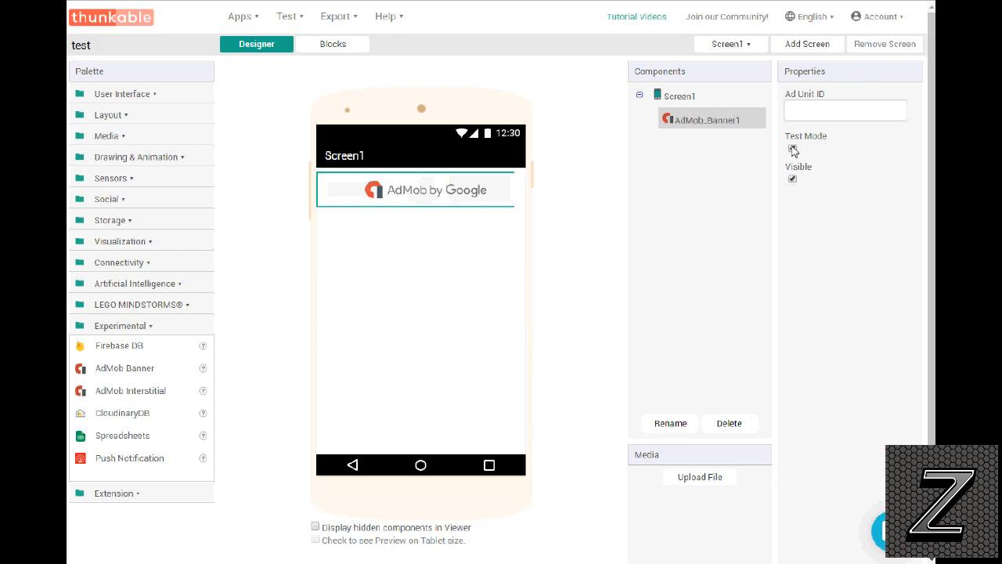
left_click(792, 149)
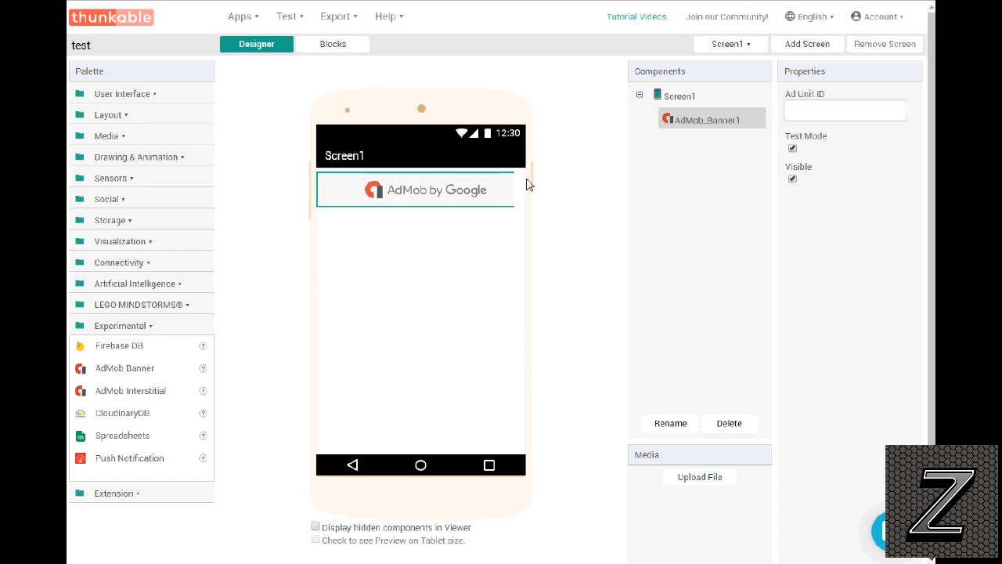
mouse_move(532, 191)
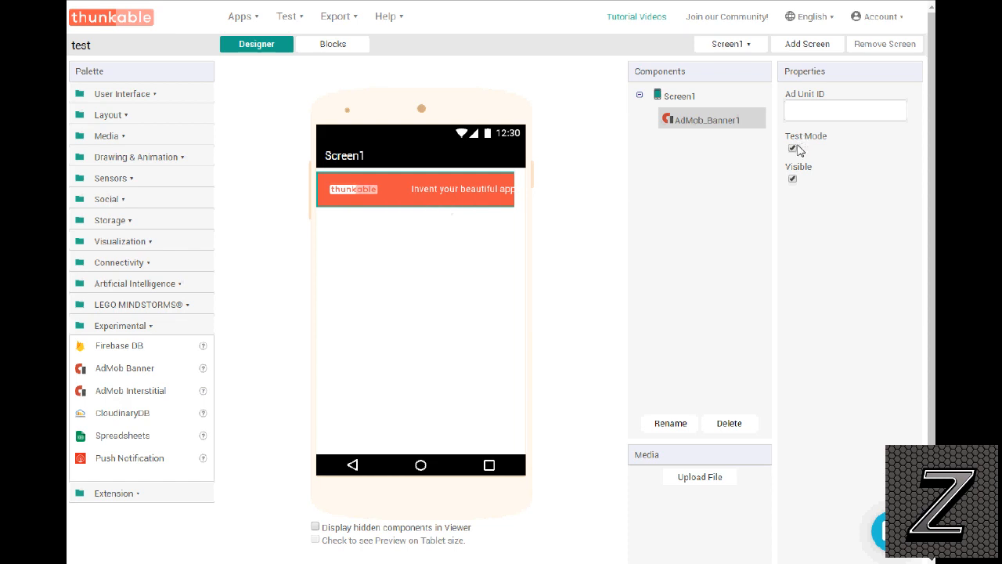
left_click(793, 149)
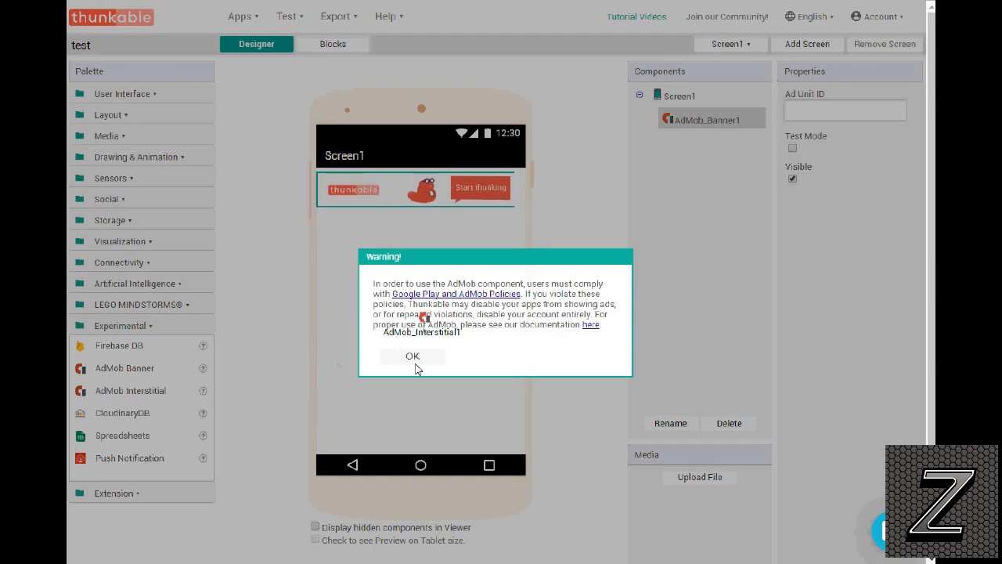
Step: Dismiss the AdMob policy warning with OK after adding the AdMob Interstitial
left_click(412, 357)
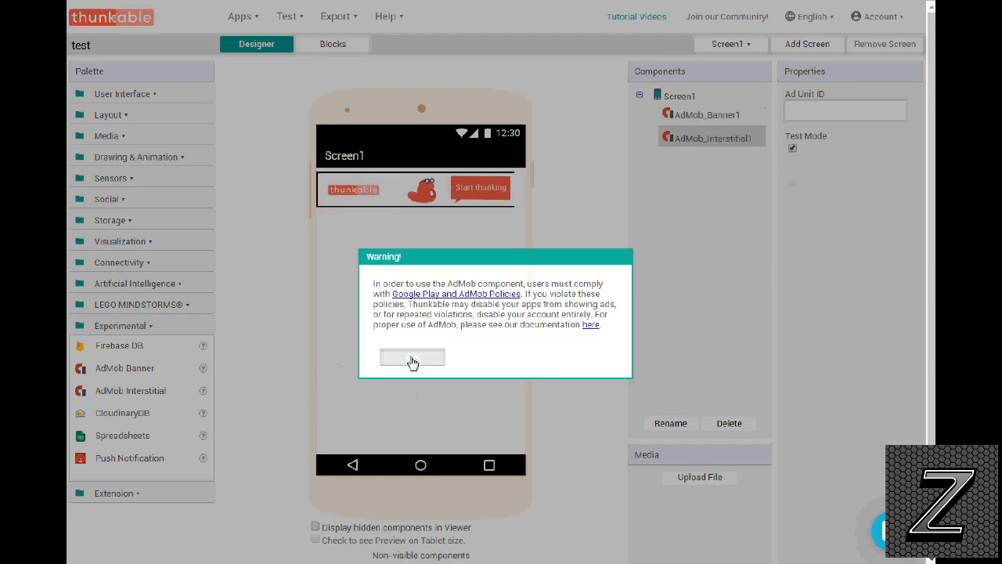
left_click(412, 357)
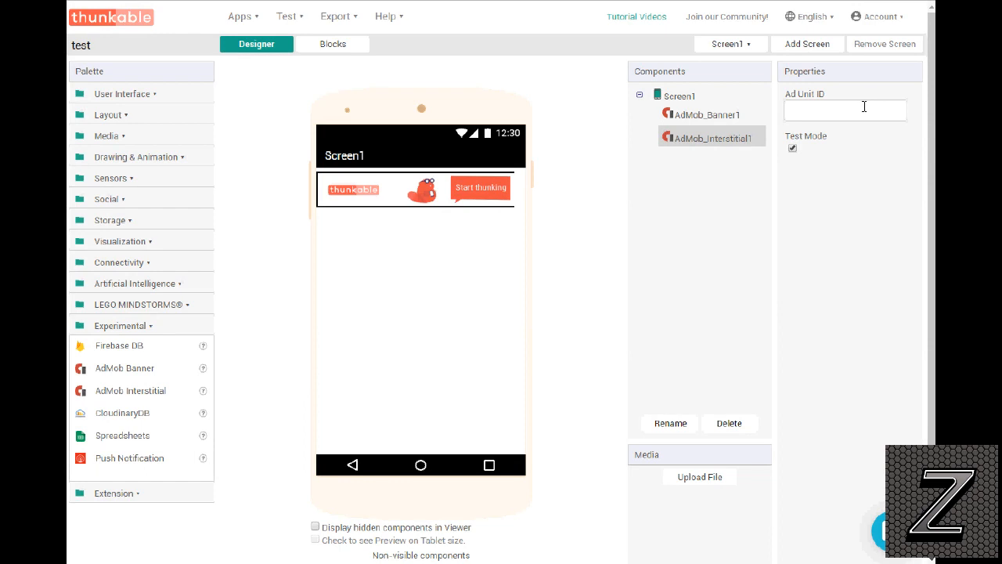
mouse_move(863, 108)
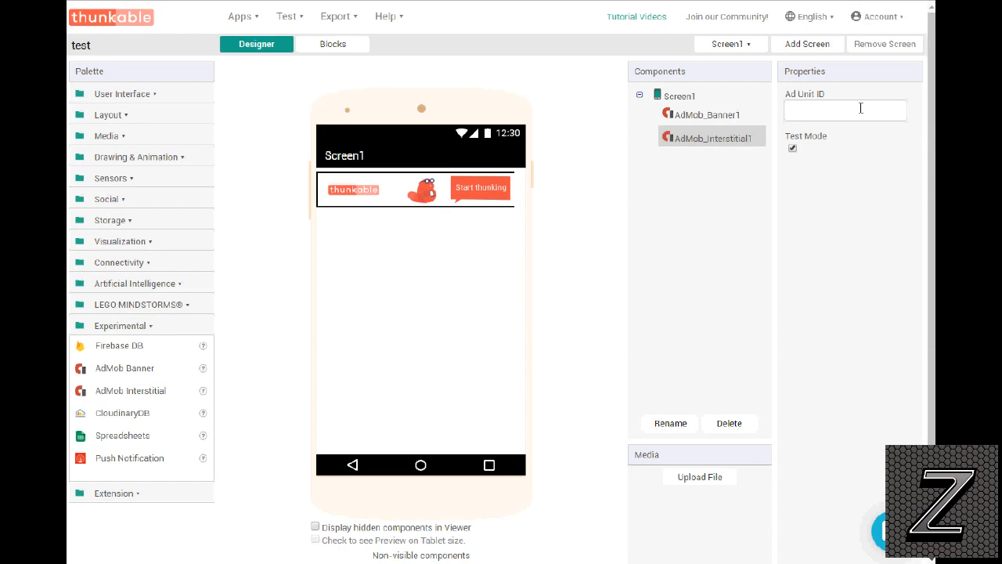
mouse_move(843, 116)
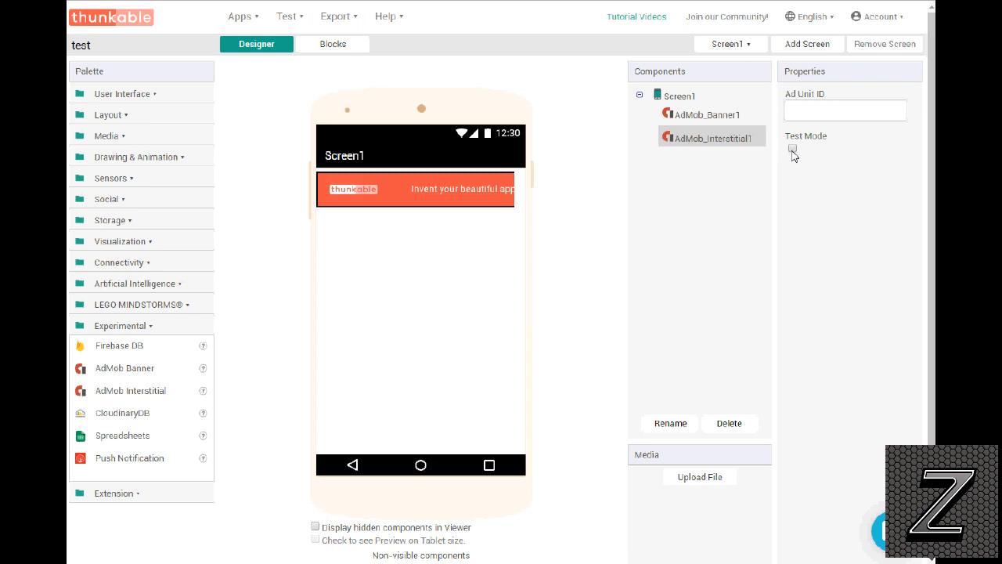
mouse_move(239, 24)
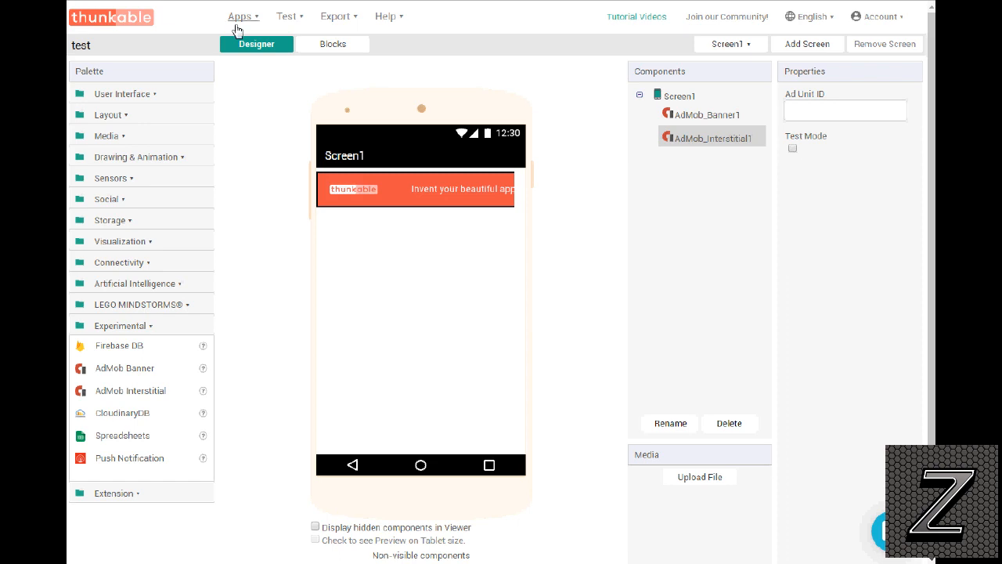